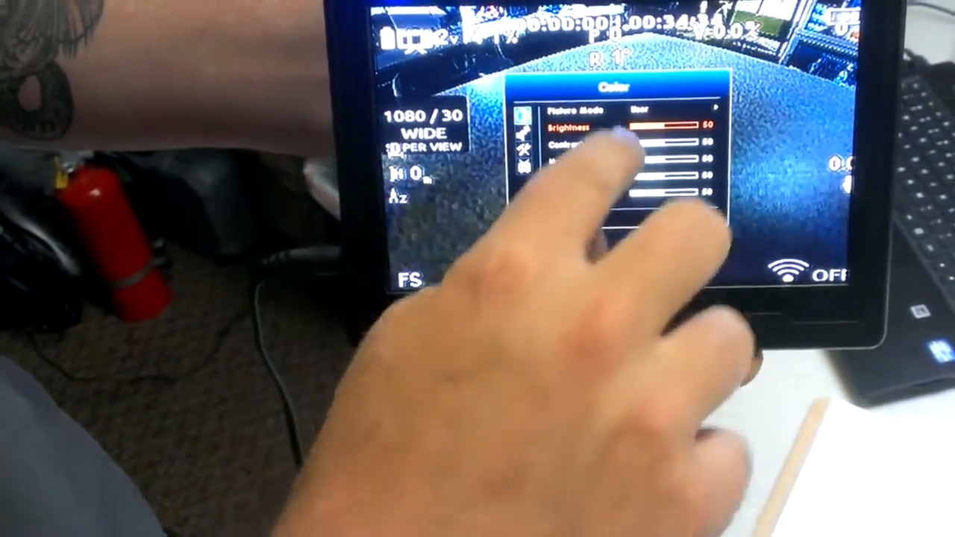
Raise Brightness from 50 to 65 in the Color menu, then select Contrast
left_click(650, 344)
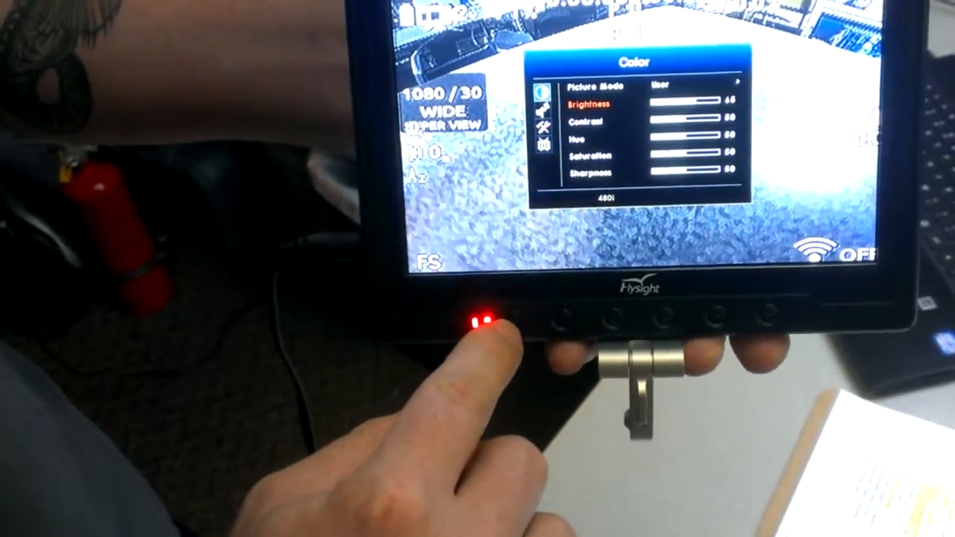
left_click(502, 319)
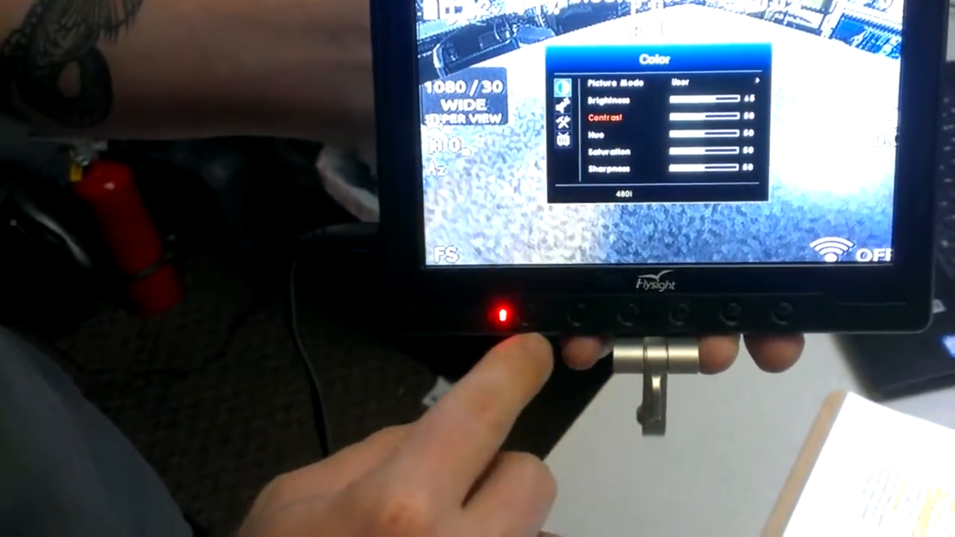